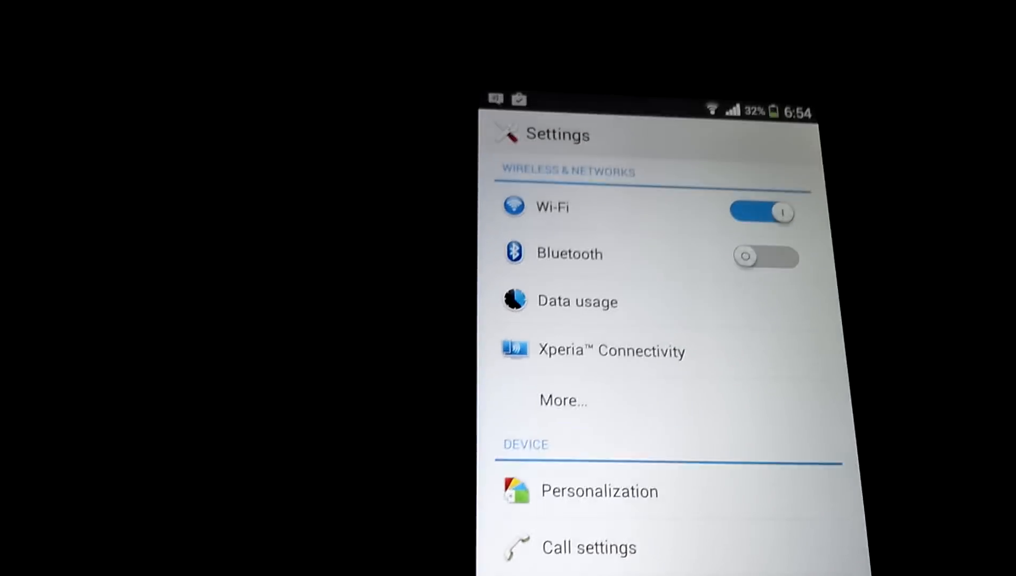
Scroll the Settings list down until the Accounts section with Google and WhatsApp is visible.
scroll(down, 3)
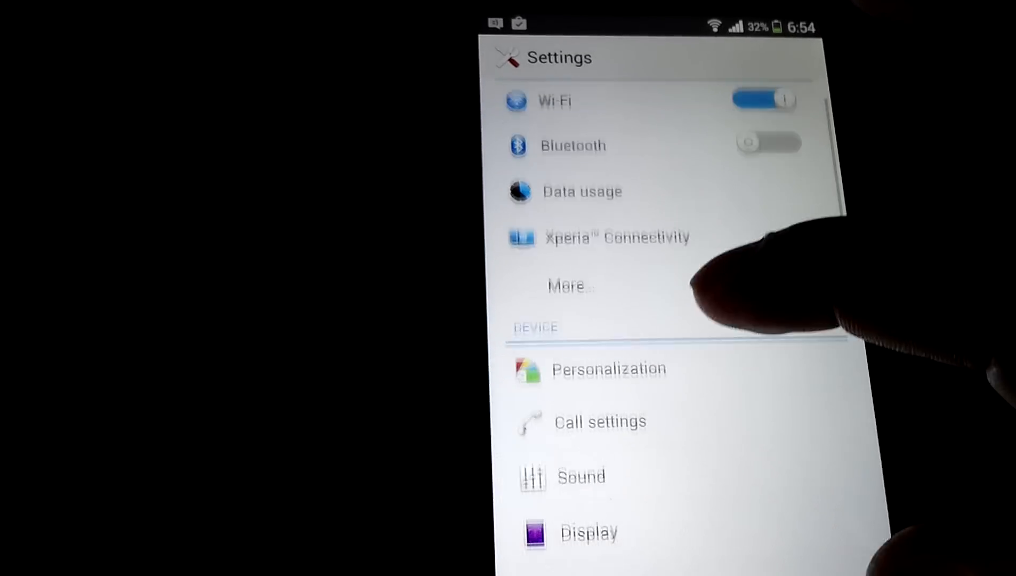
scroll(up, 3)
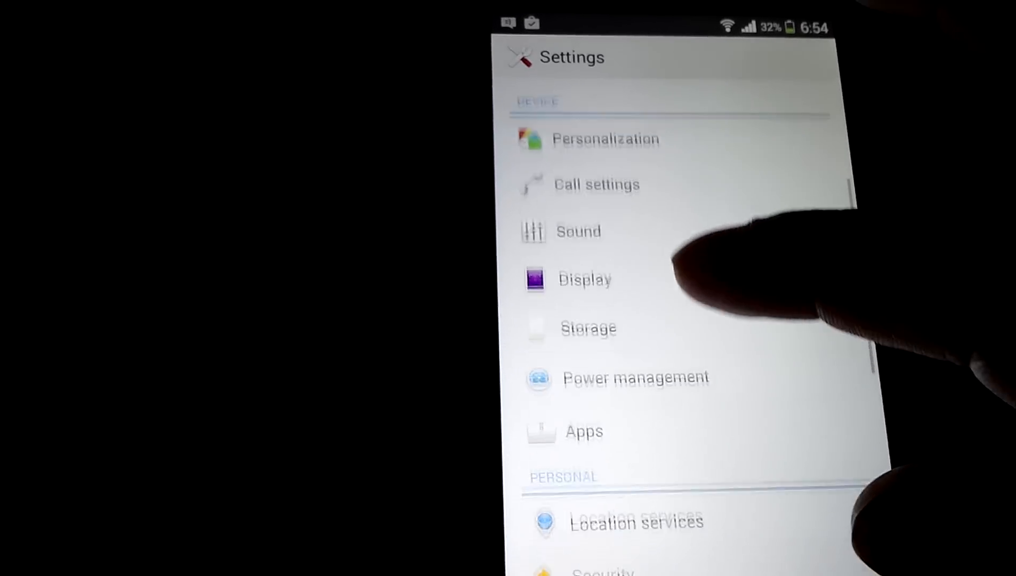
scroll(down, 3)
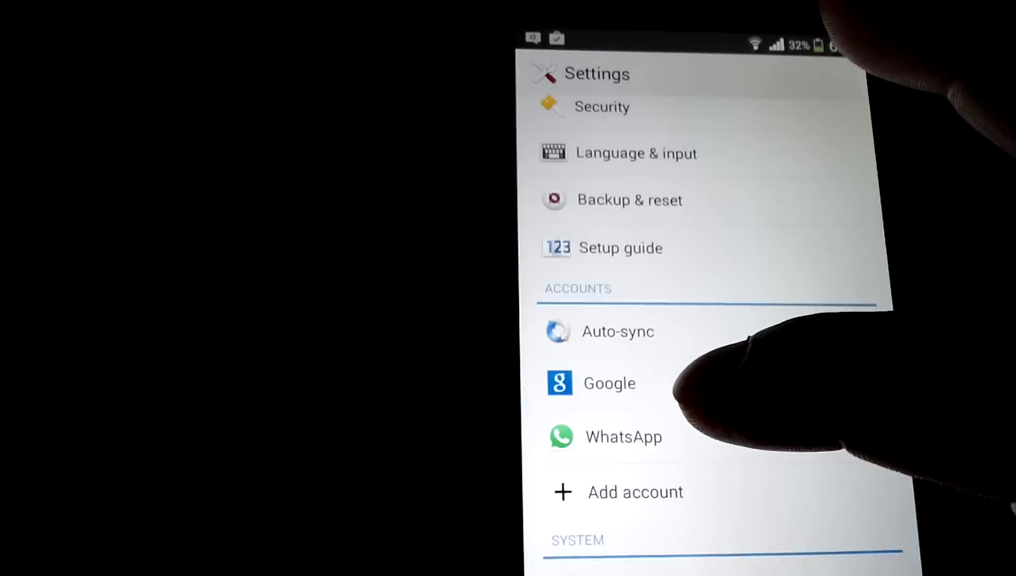
Open Google under Accounts to show the synced account and privacy options.
click(608, 383)
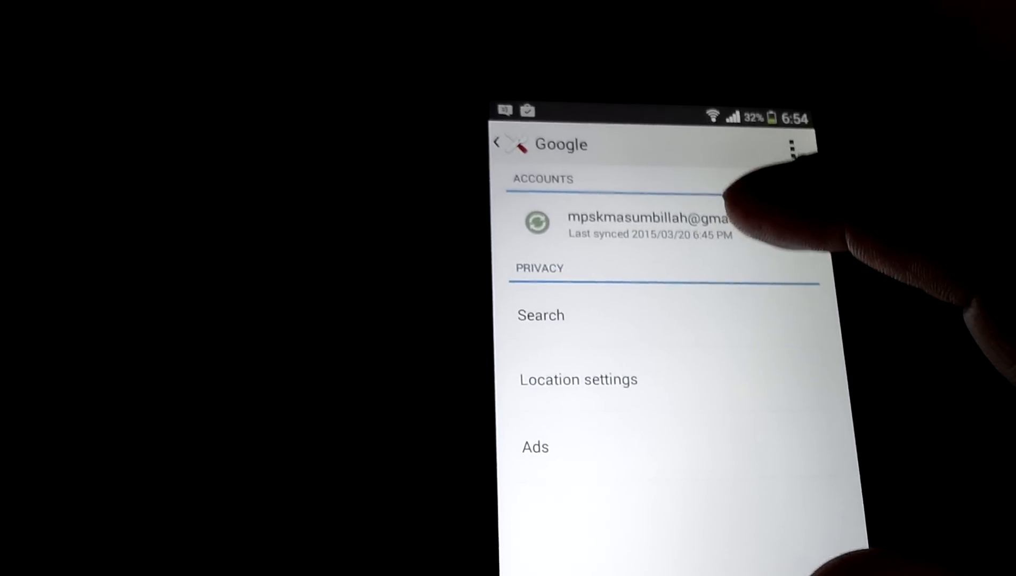
Remove the Google account via its sync page's Remove account option and confirm deleting its data.
click(648, 222)
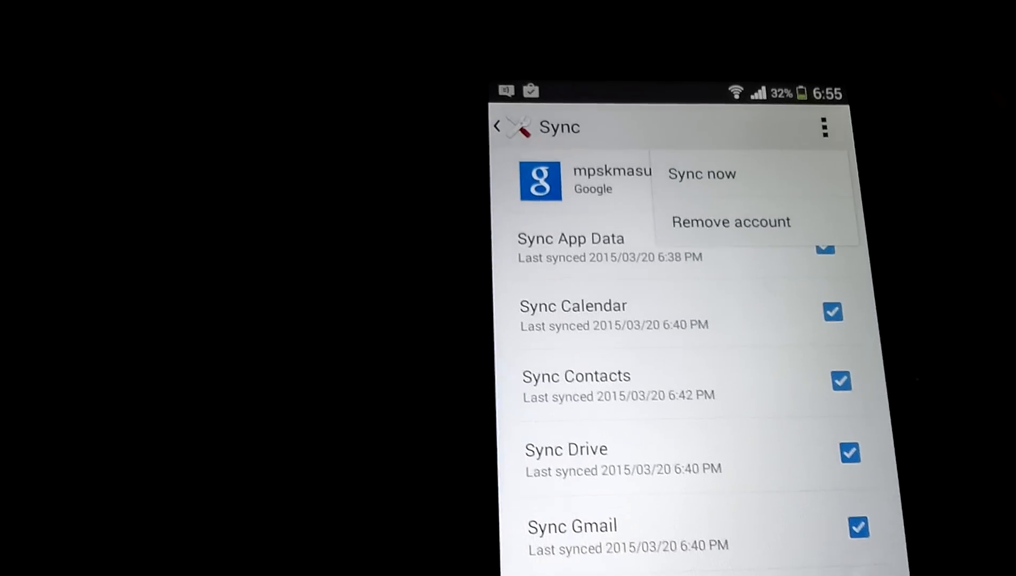
click(730, 222)
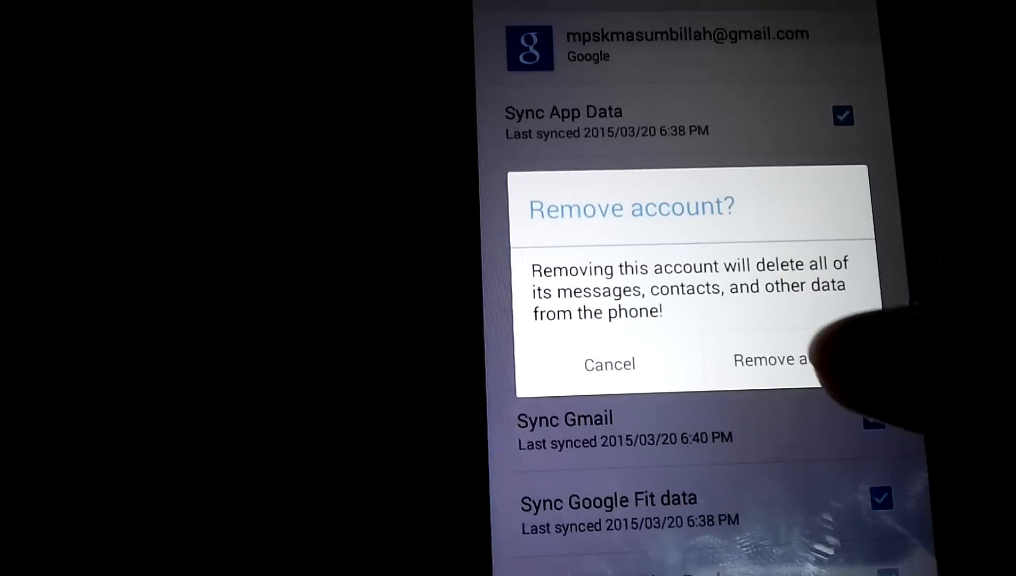
click(769, 360)
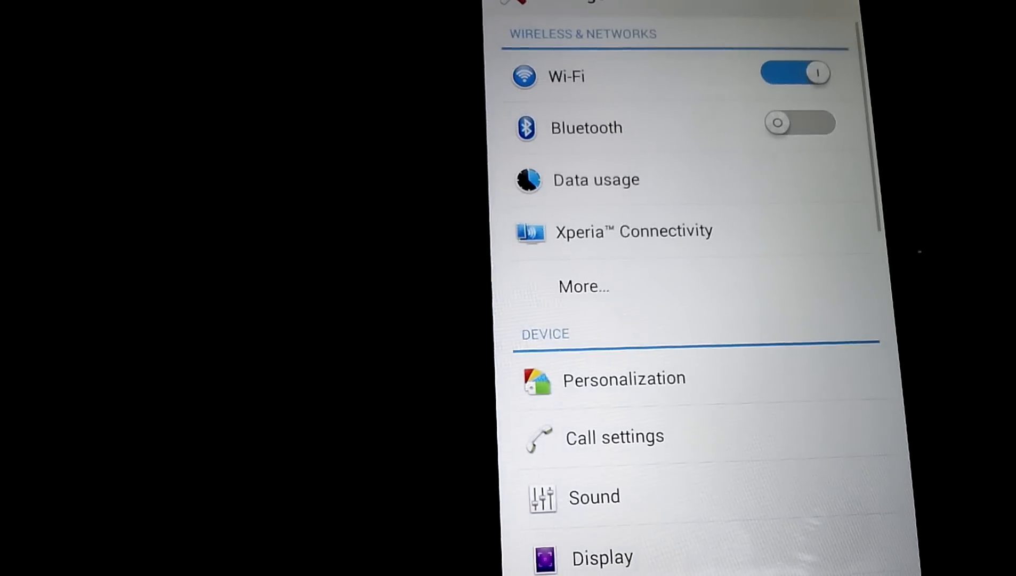
scroll(up, 3)
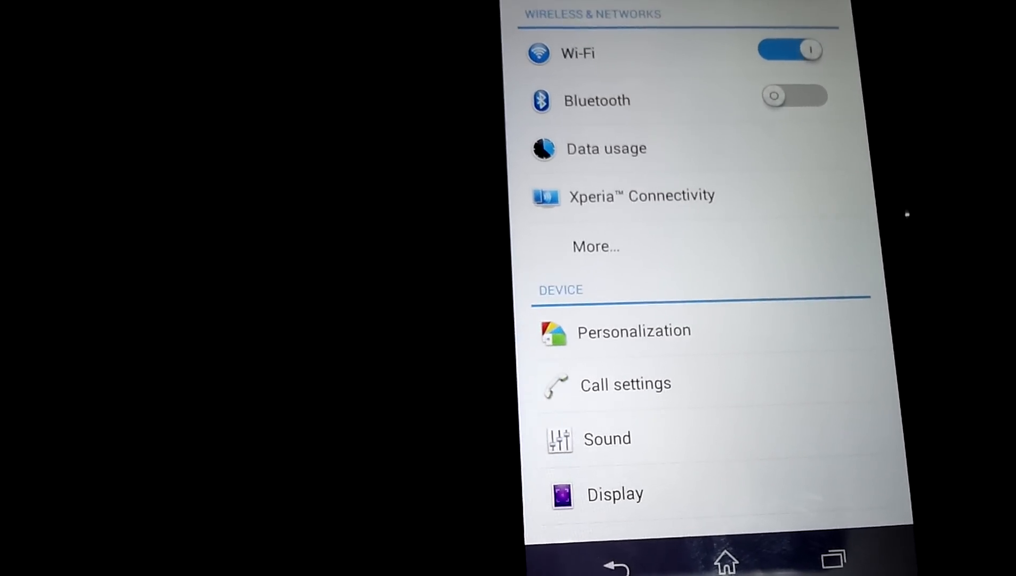
scroll(down, 3)
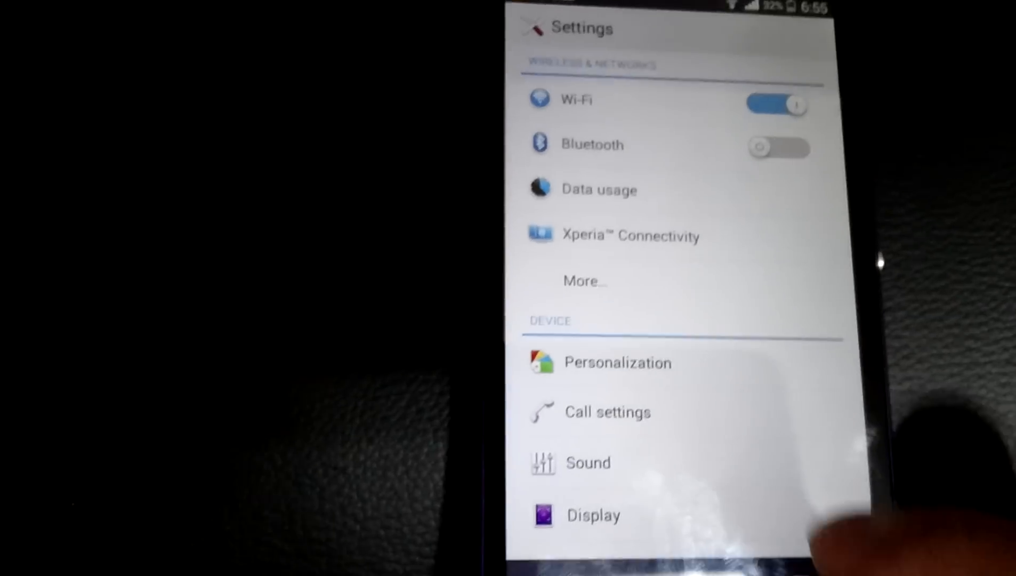
Open Sound settings and scroll to the ringtone and vibration options.
click(587, 462)
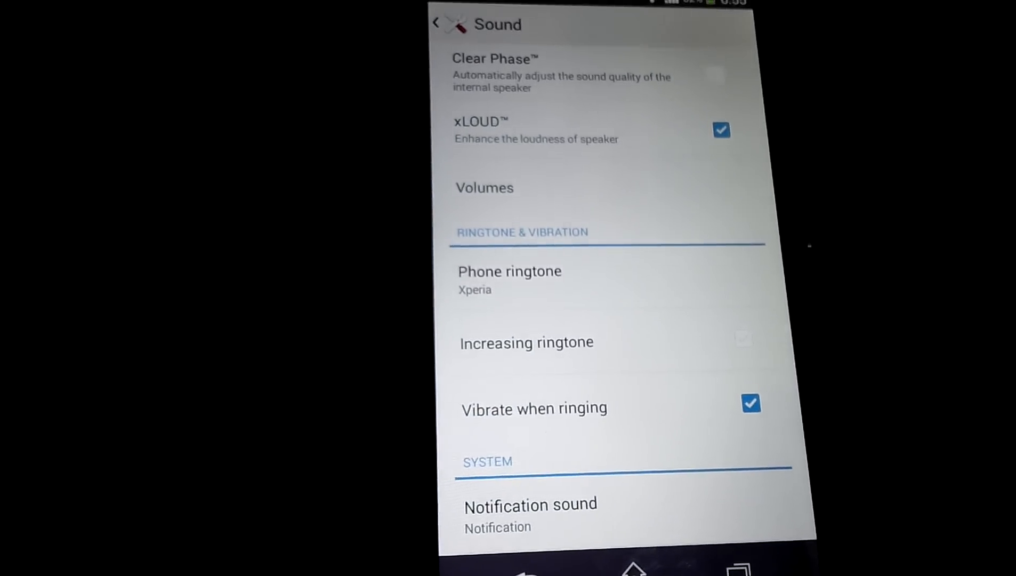
scroll(up, 3)
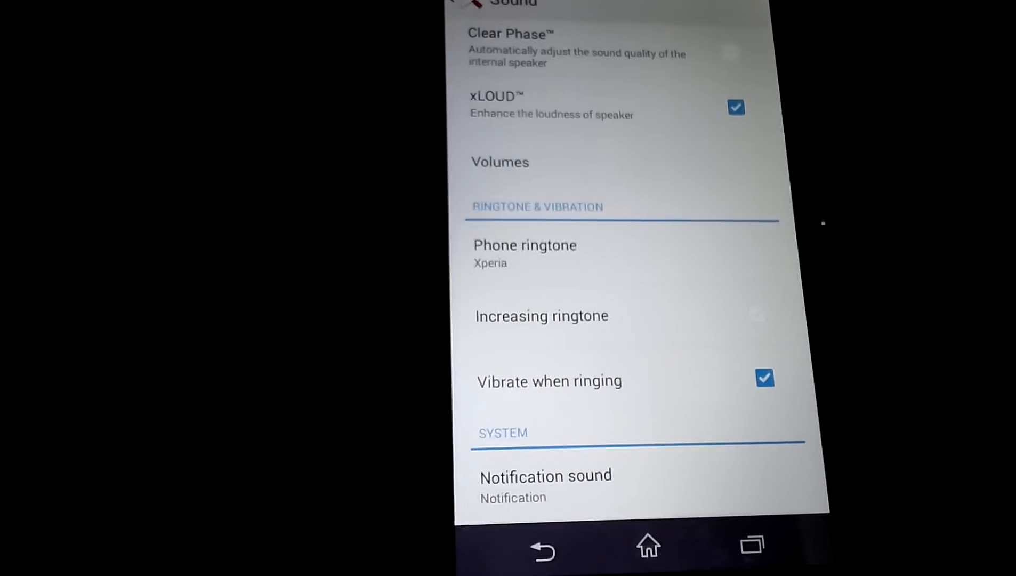